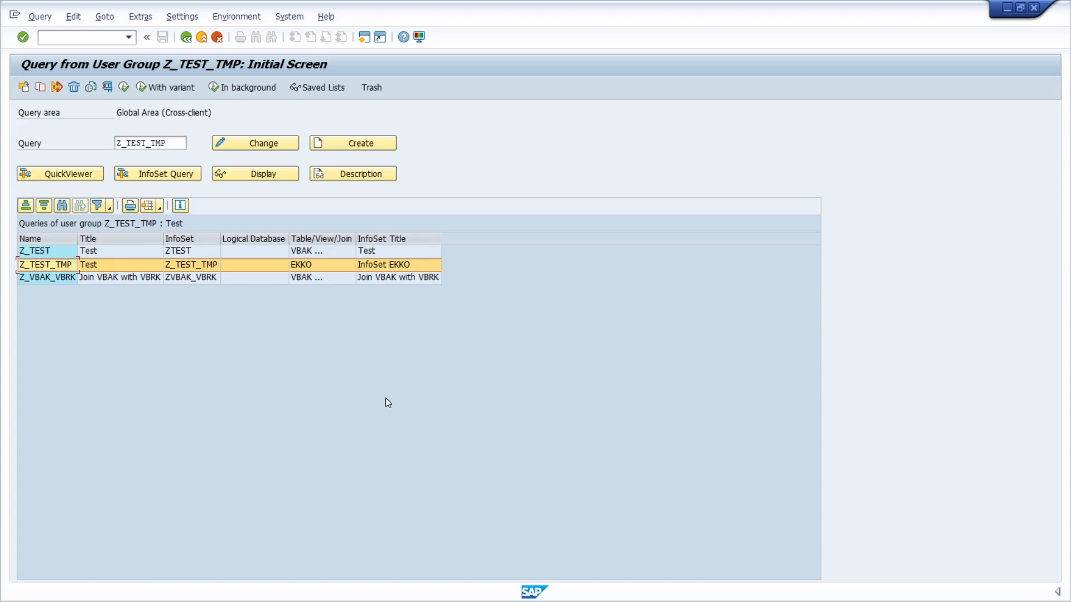
{"action": "mouse_move", "coordinate": [112, 45]}
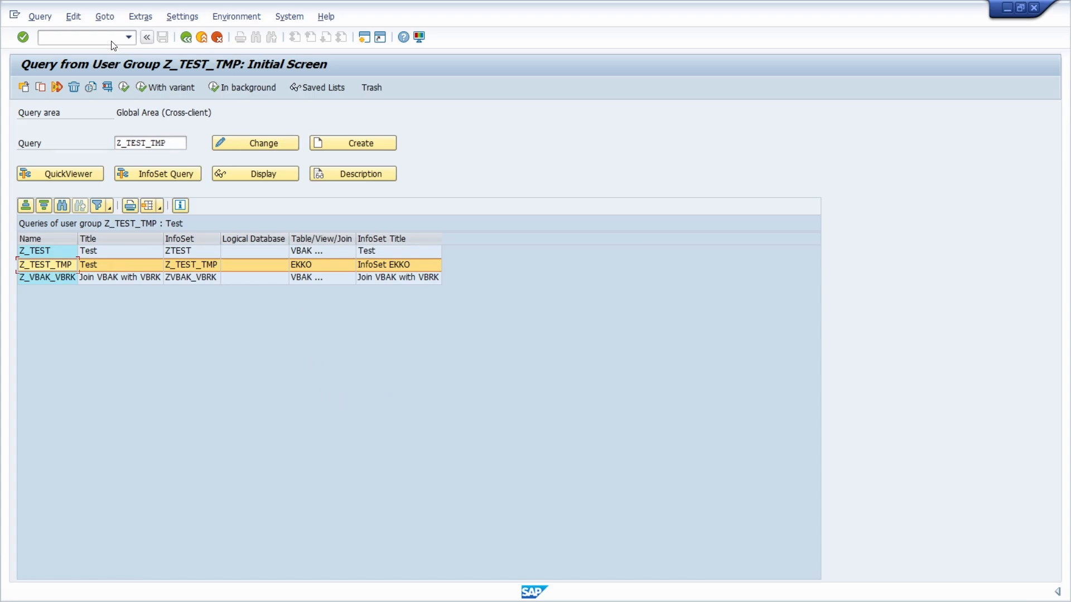
Run SQ01 and display the description of query Z_TEST_TMP, showing package $TMP
{"action": "type", "text": "SQ01"}
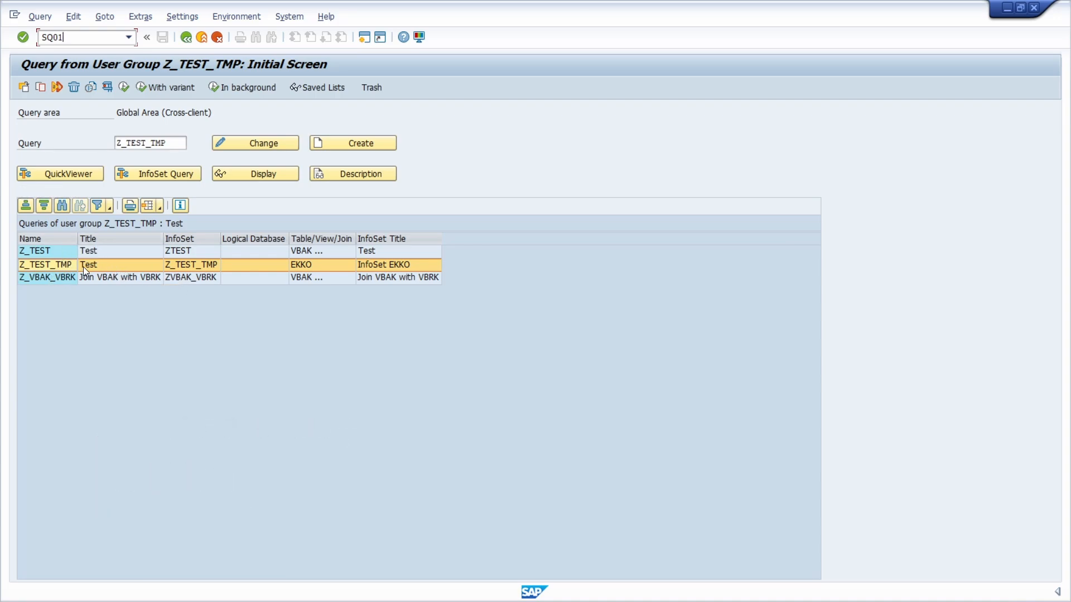
{"action": "mouse_move", "coordinate": [343, 179]}
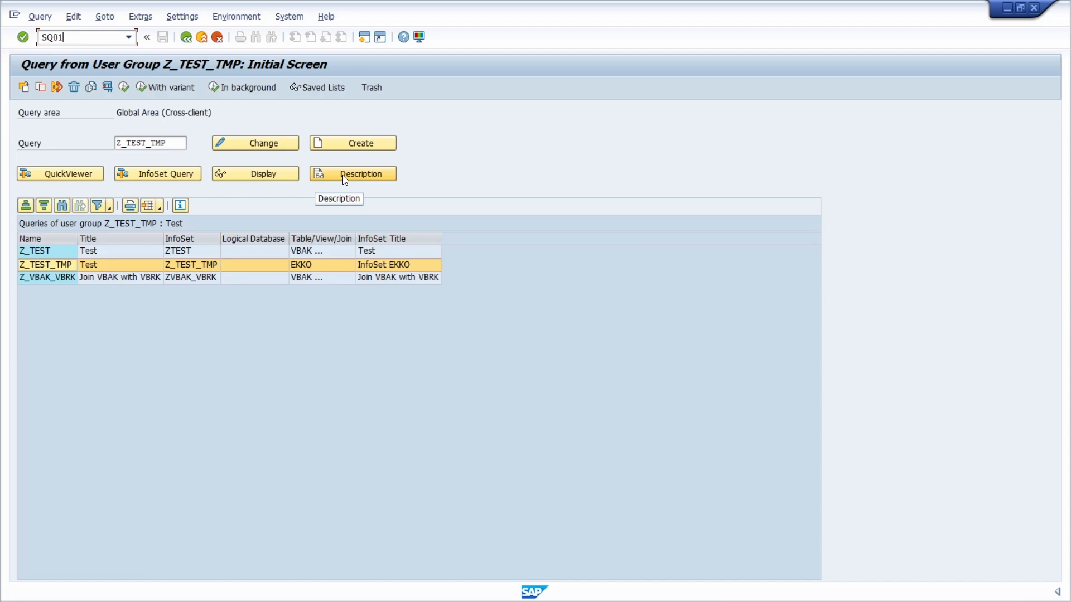
{"action": "left_click", "coordinate": [352, 173]}
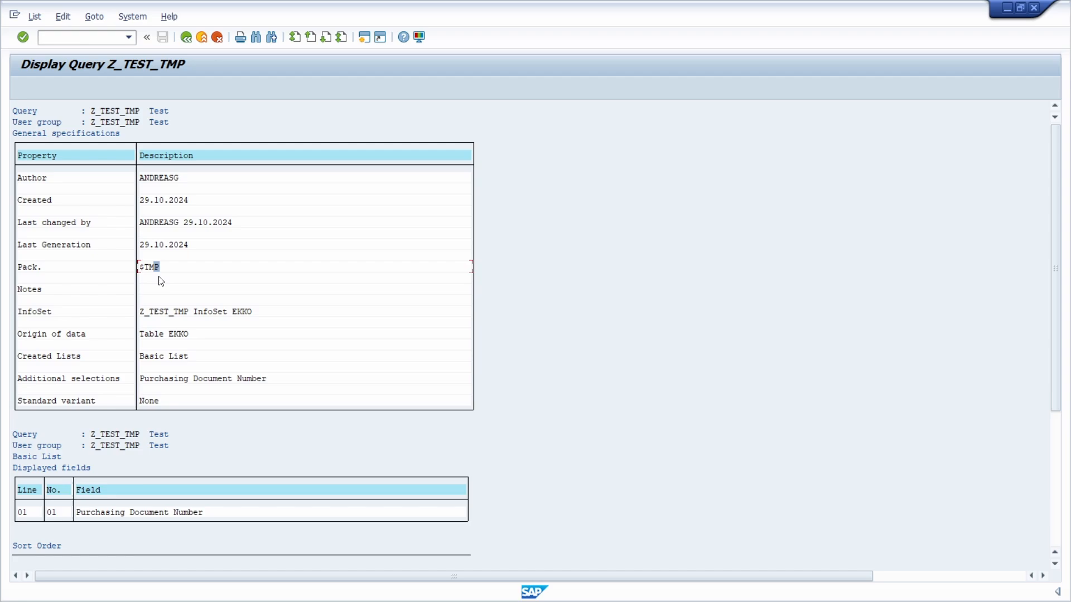
{"action": "mouse_move", "coordinate": [182, 276]}
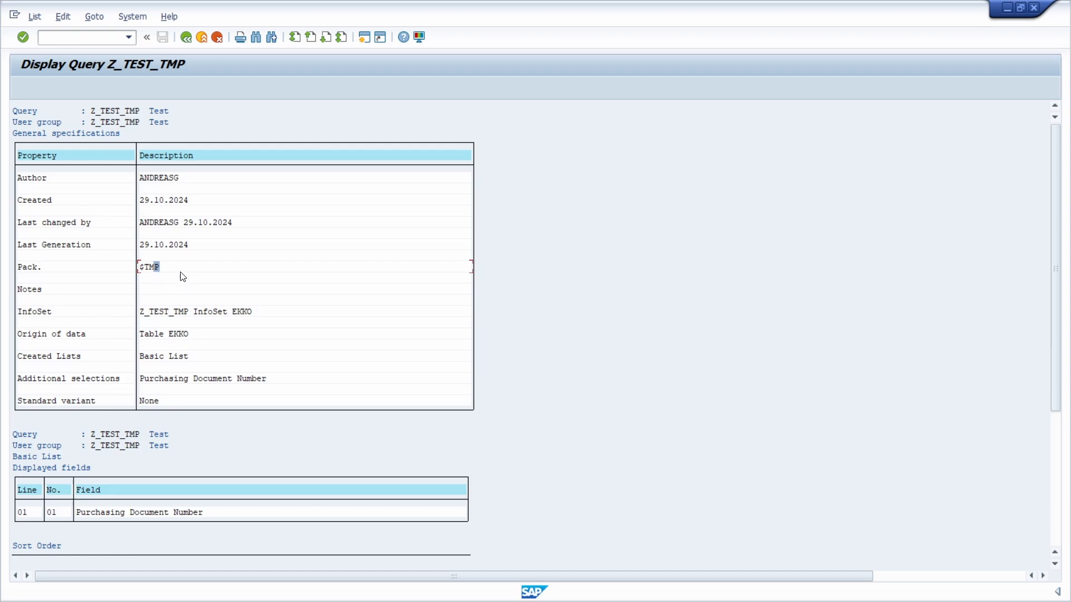
{"action": "mouse_move", "coordinate": [179, 278]}
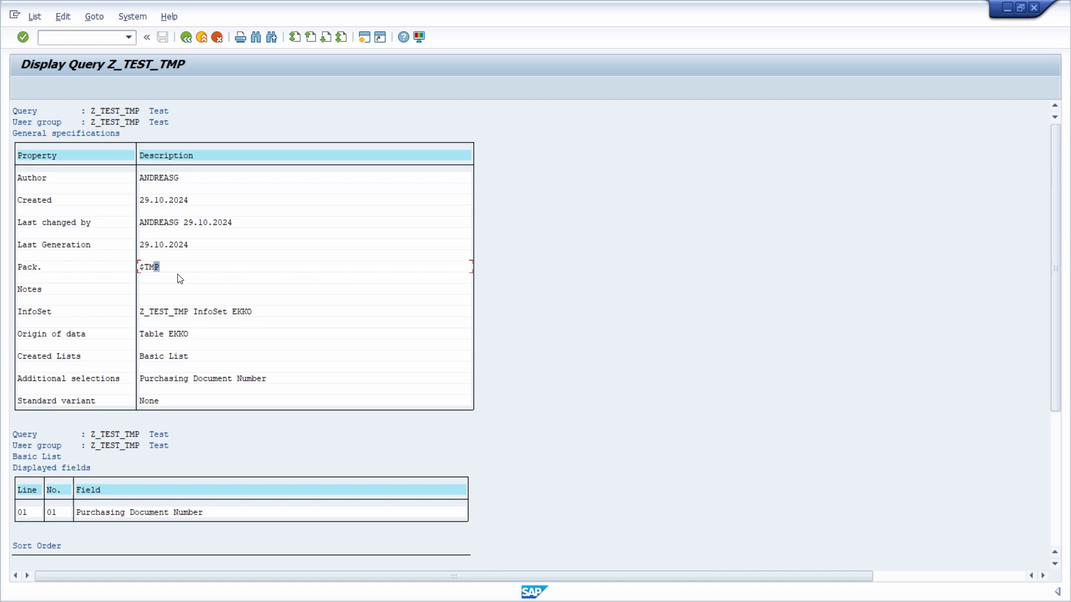
{"action": "mouse_move", "coordinate": [174, 285]}
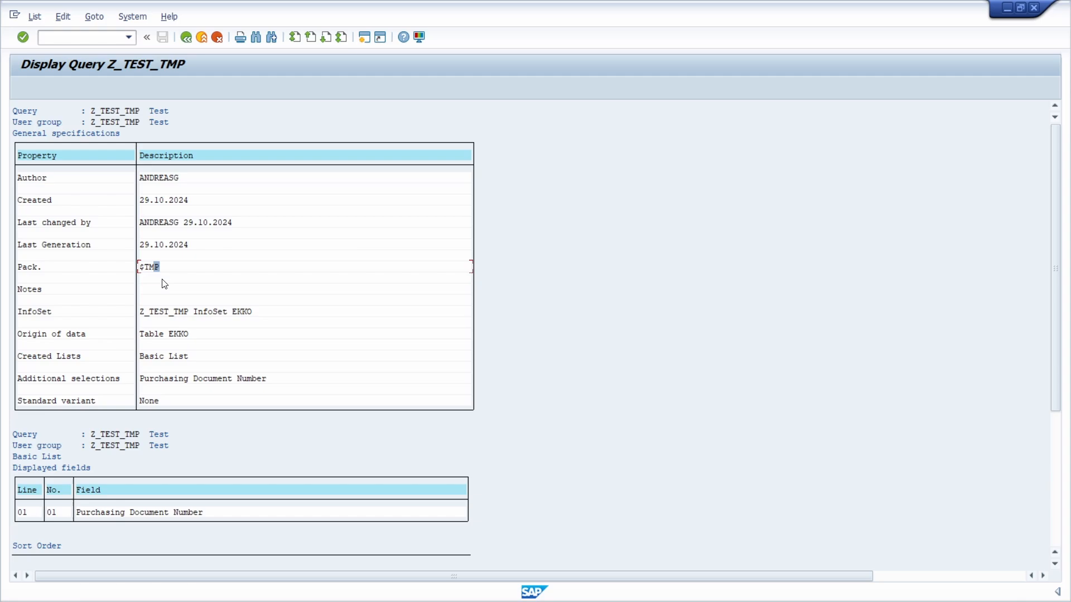
{"action": "mouse_move", "coordinate": [161, 271]}
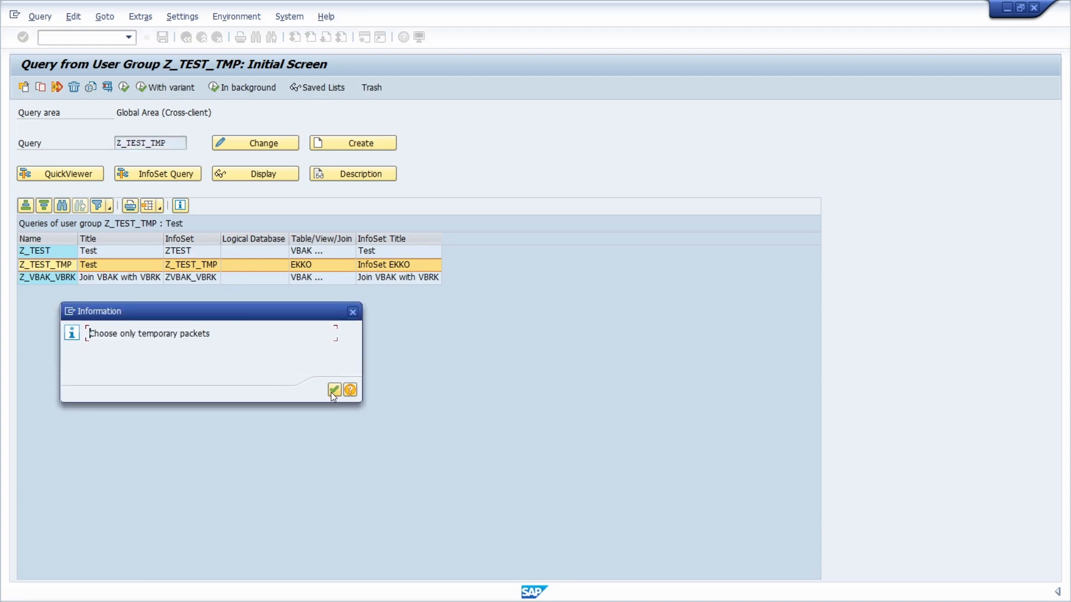
{"action": "mouse_move", "coordinate": [334, 391]}
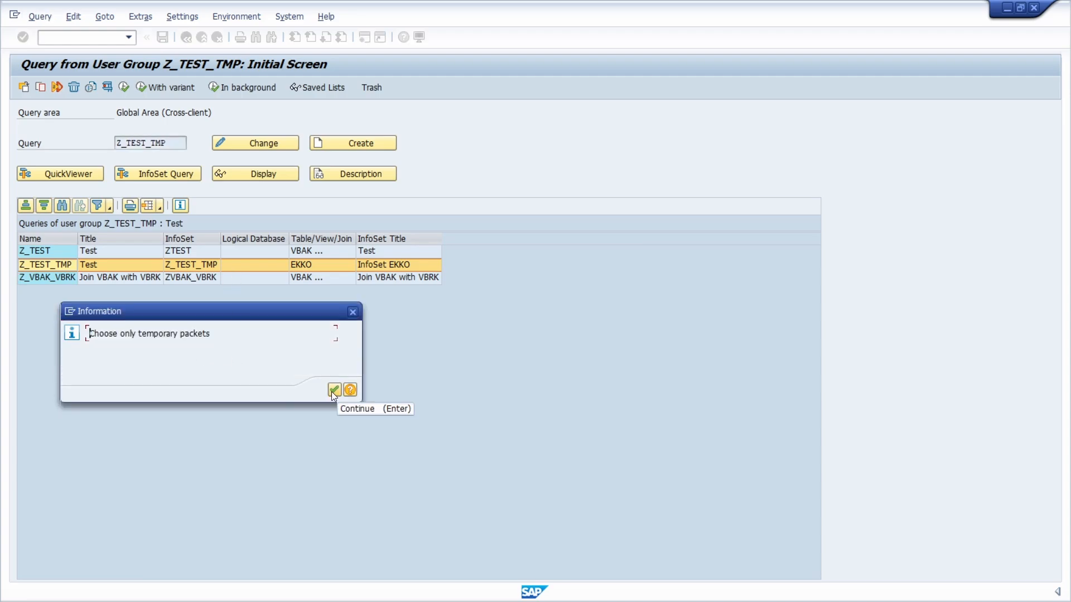
Change the query's package to ZANDREASG and record it on a workbench transport request
{"action": "left_click", "coordinate": [334, 390]}
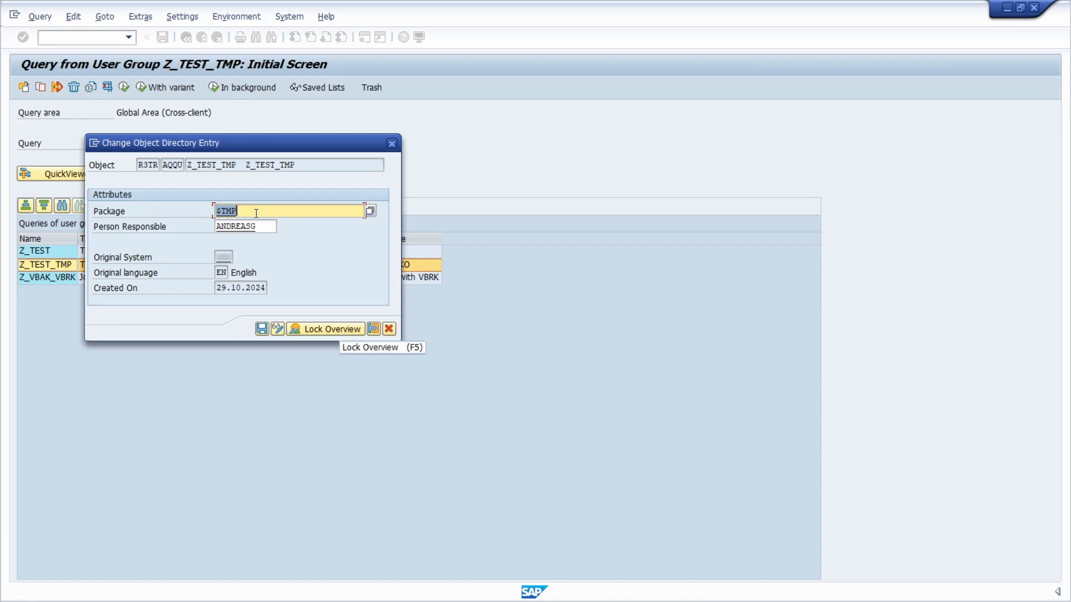
{"action": "type", "text": "zandreasg"}
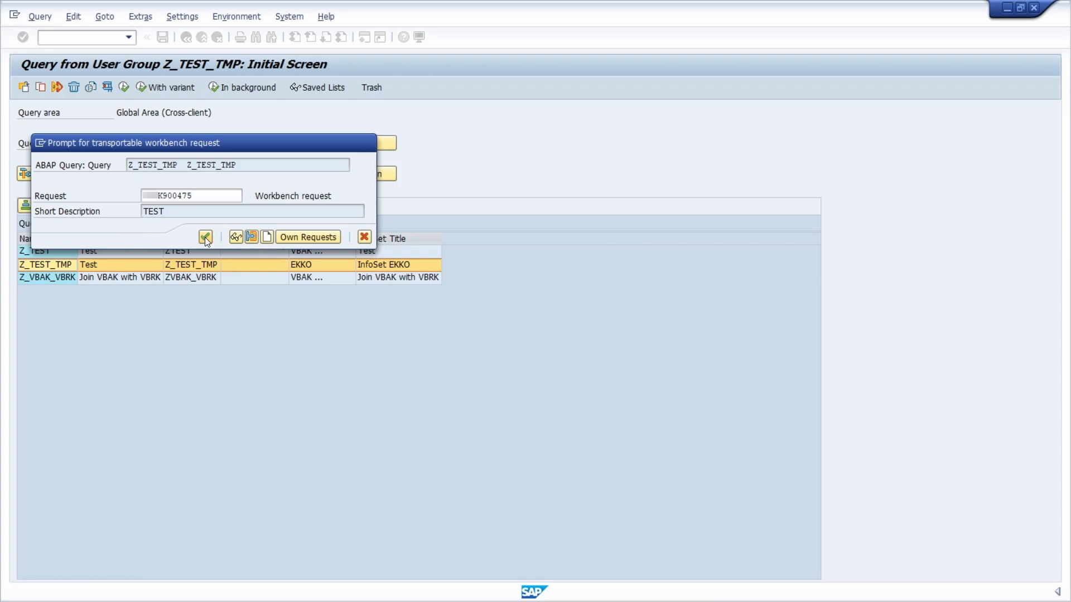
{"action": "left_click", "coordinate": [205, 237]}
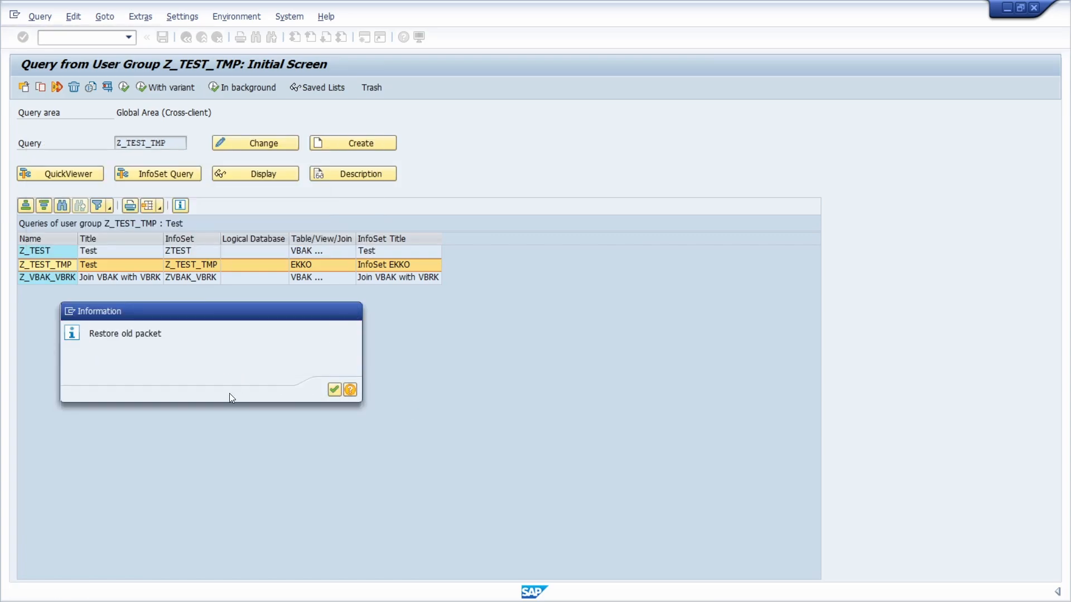
{"action": "left_click", "coordinate": [334, 390]}
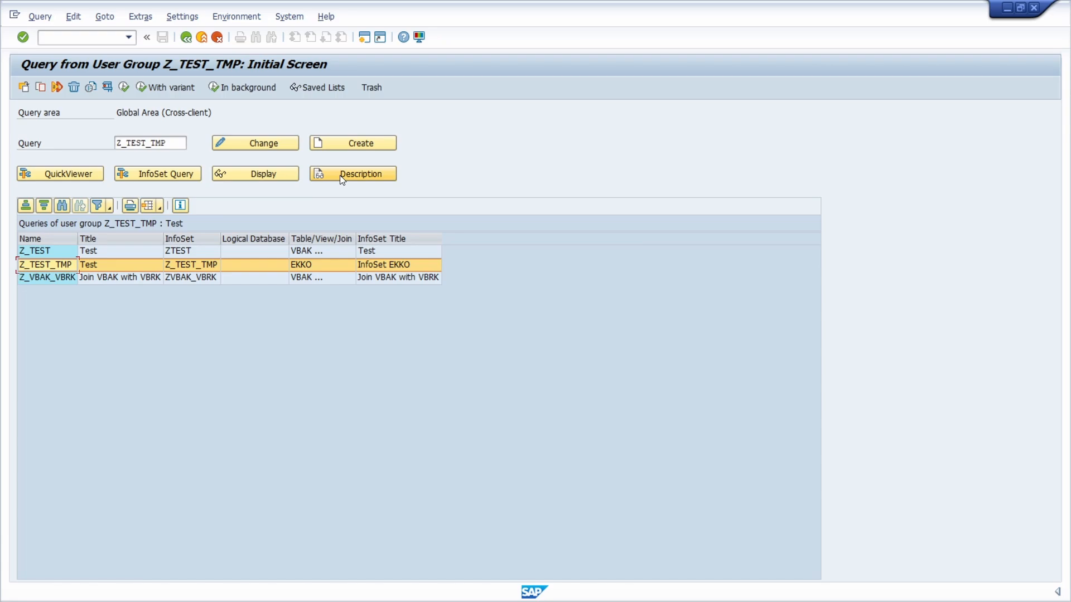
Redisplay the query description to verify package ZANDREASG
{"action": "left_click", "coordinate": [353, 173]}
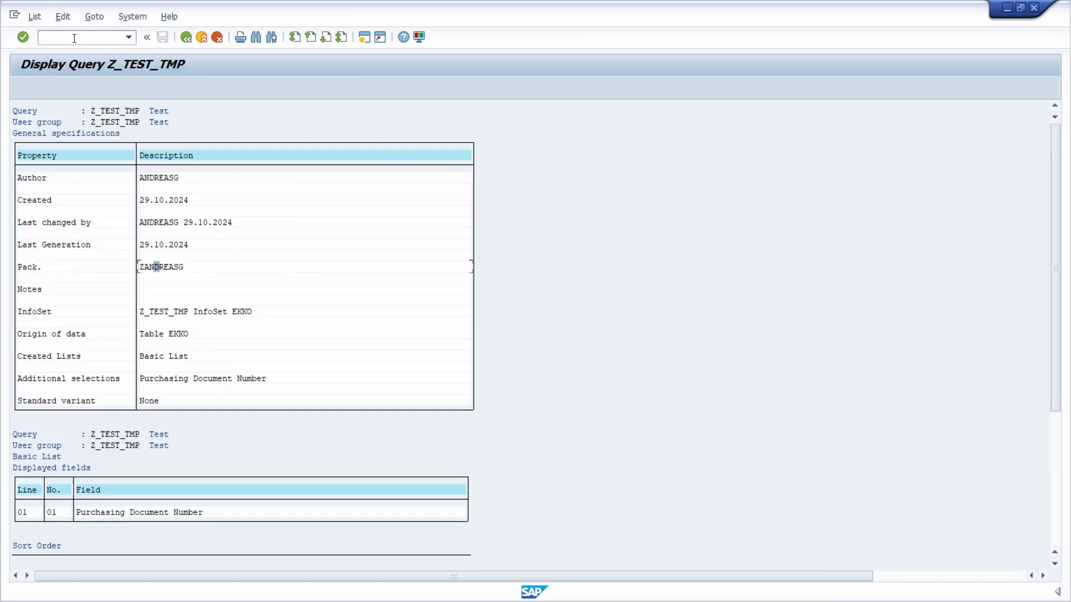
{"action": "type", "text": "/nsq"}
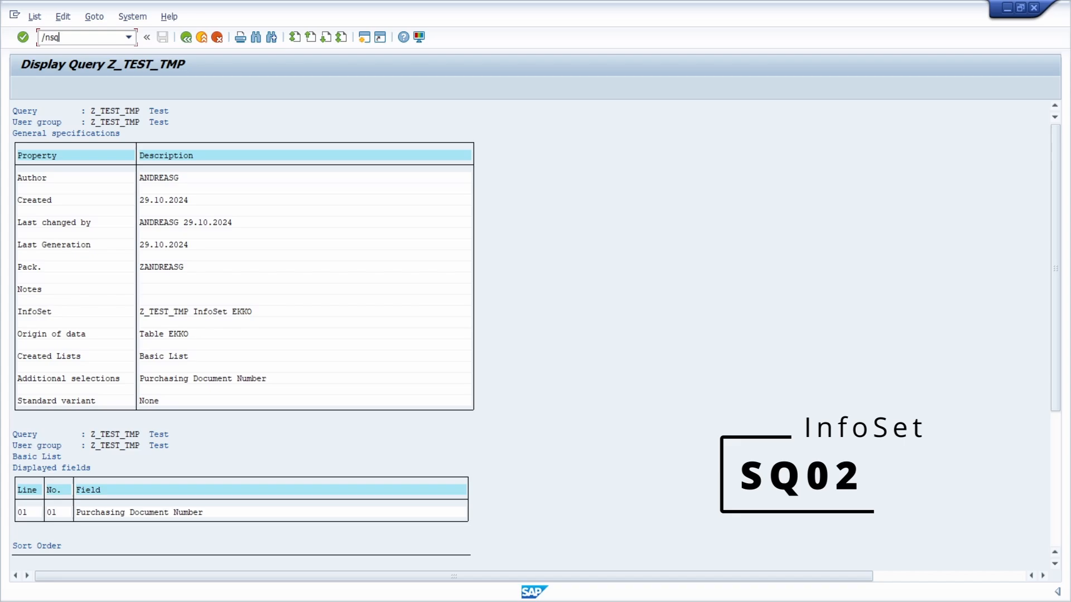
In SQ02, display InfoSet Z_TEST_TMP and confirm its package is already ZANDREASG
{"action": "left_click", "coordinate": [78, 38]}
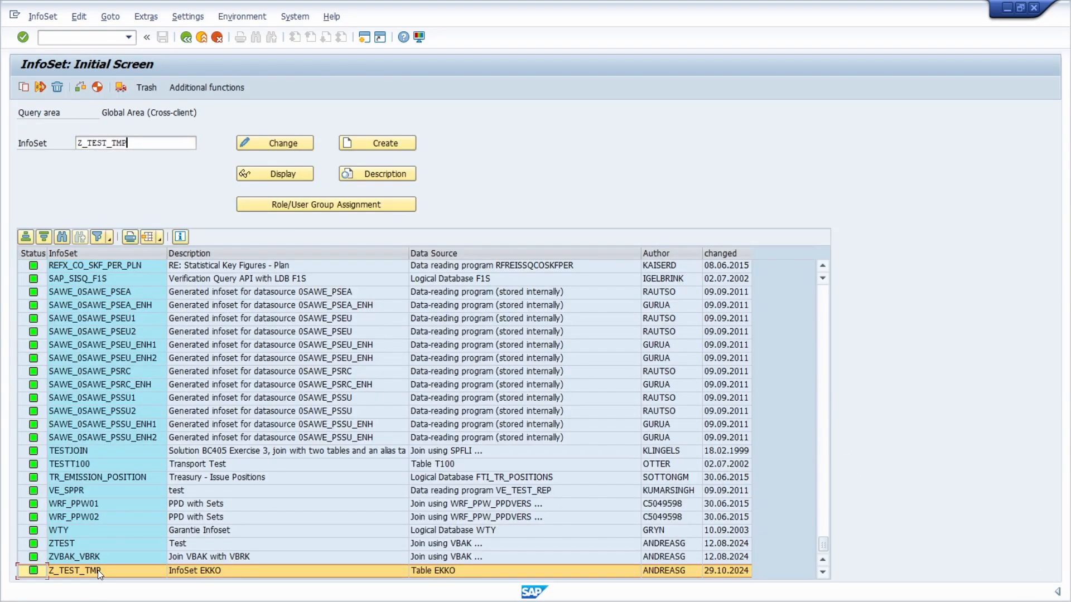
{"action": "mouse_move", "coordinate": [142, 191]}
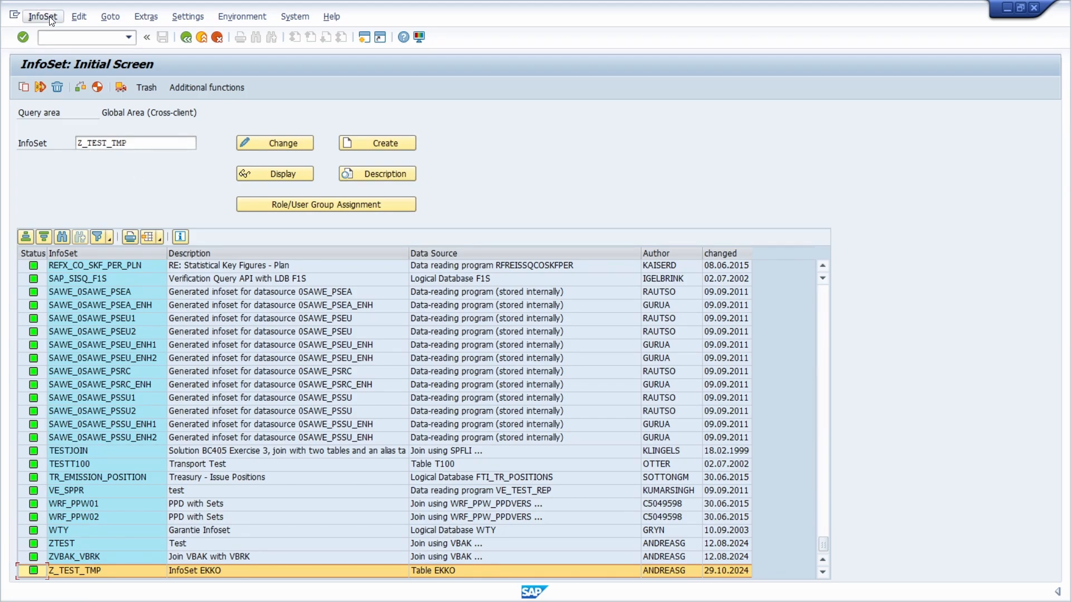
{"action": "left_click", "coordinate": [43, 16]}
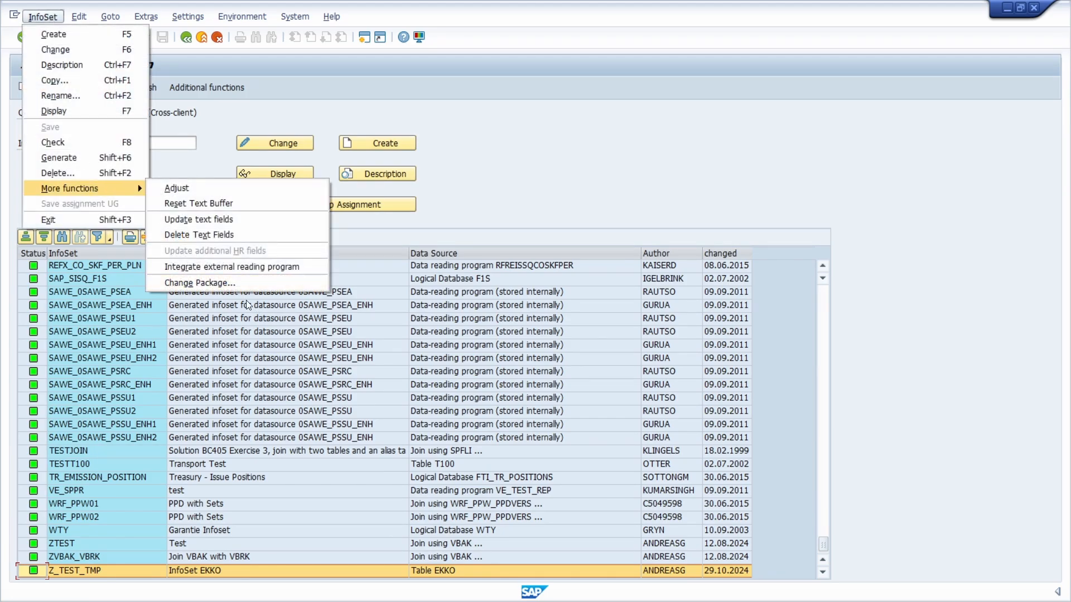
{"action": "left_click", "coordinate": [198, 283]}
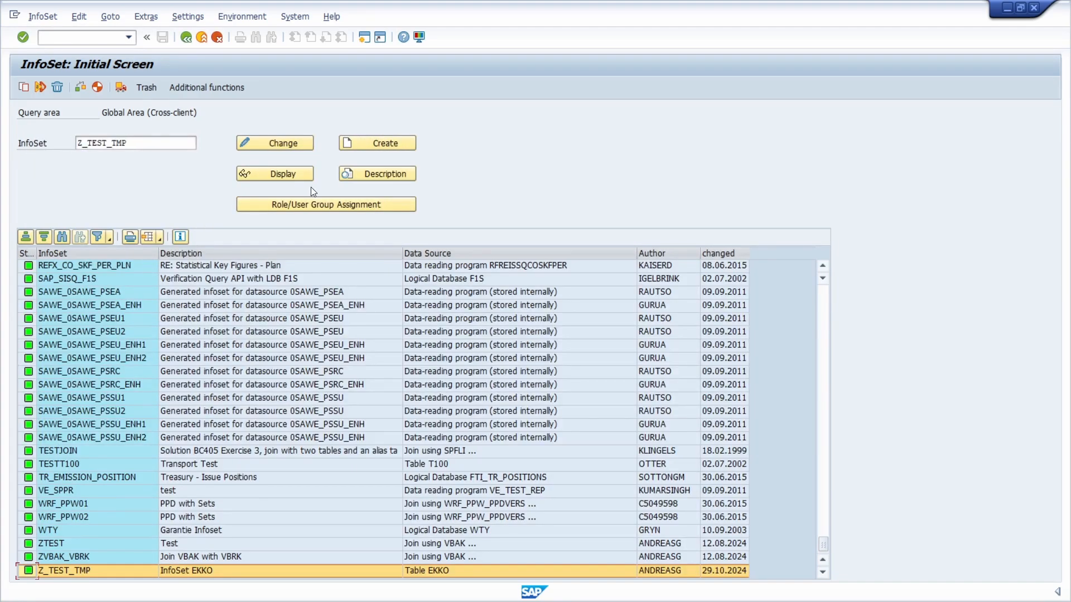
{"action": "left_click", "coordinate": [377, 174]}
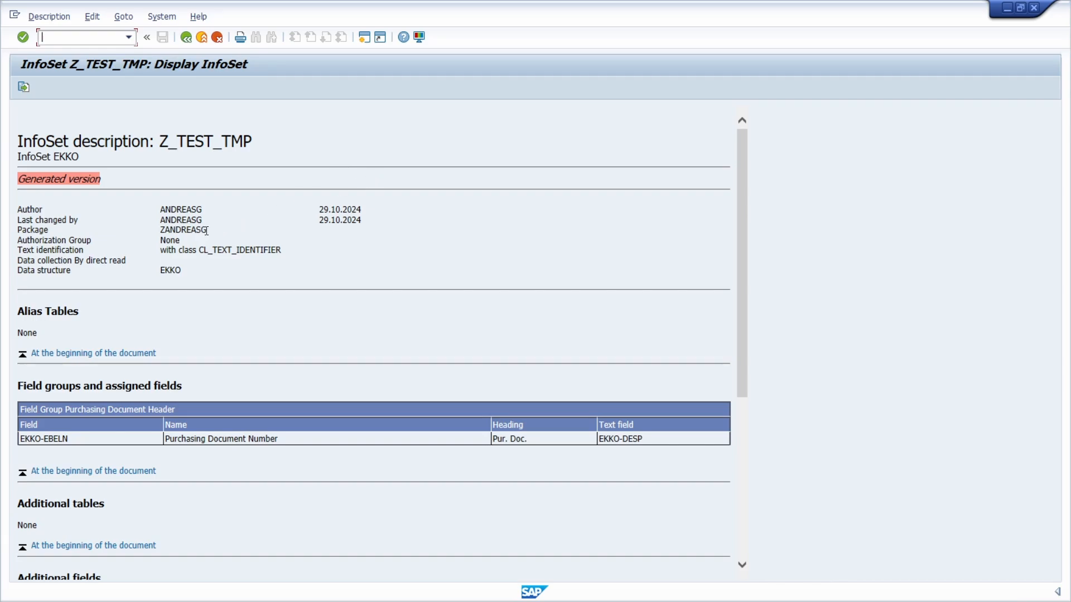
{"action": "double_click", "coordinate": [183, 230]}
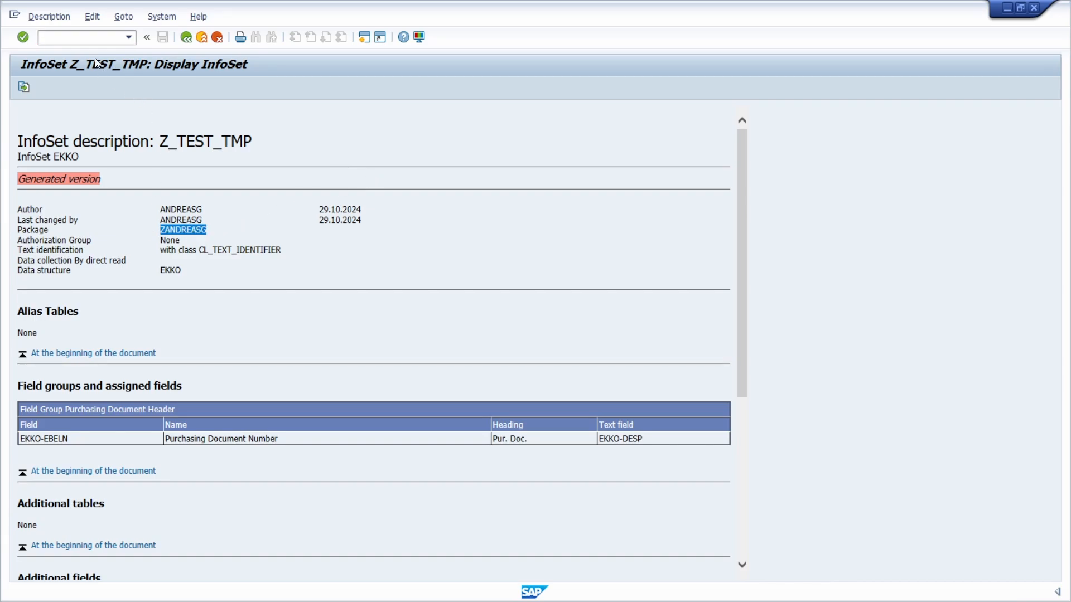
{"action": "type", "text": "/nsq03"}
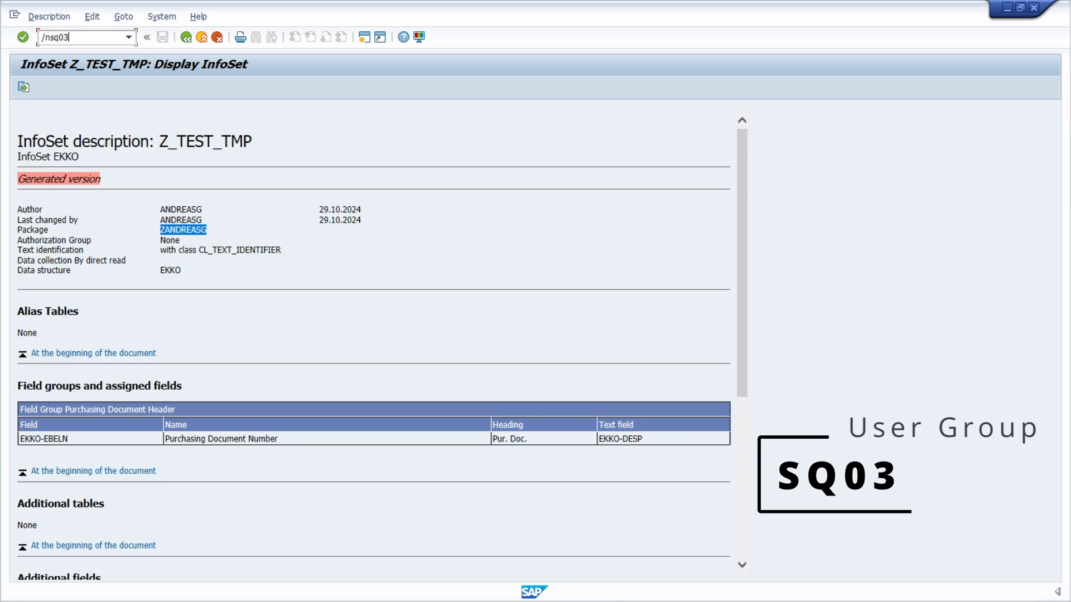
In SQ03, change user group Z_TEST_TMP's package to ZANDREASG under a workbench request
{"action": "key", "text": "Enter"}
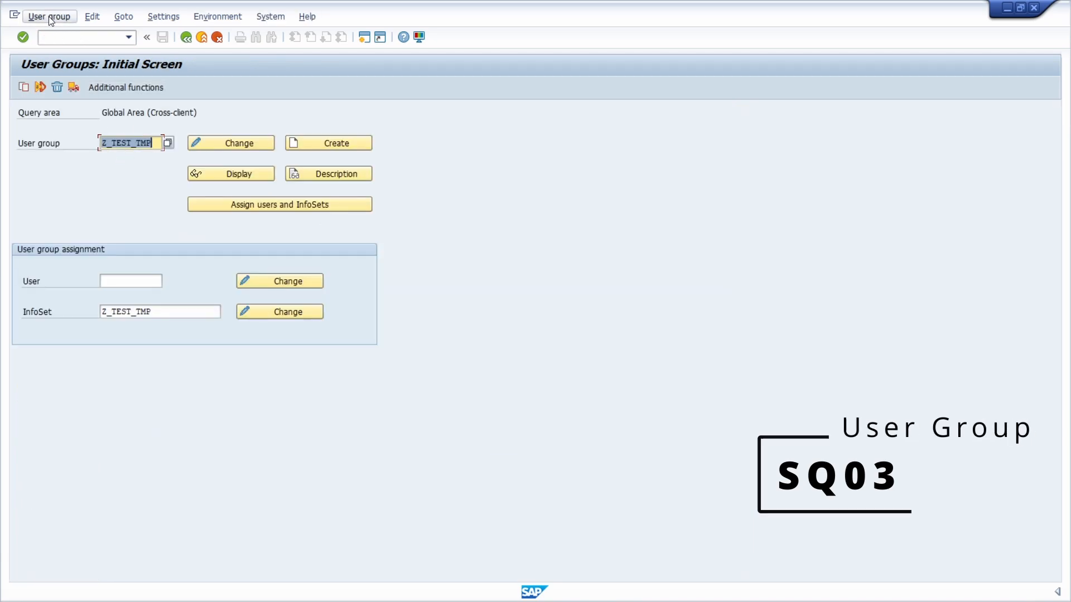
{"action": "left_click", "coordinate": [49, 17]}
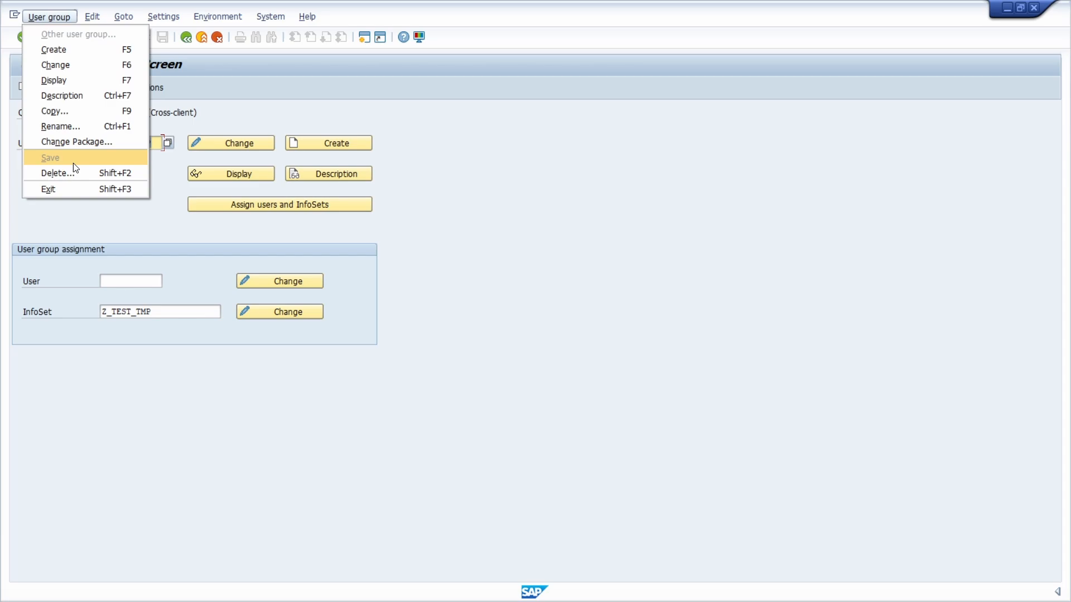
{"action": "mouse_move", "coordinate": [92, 145]}
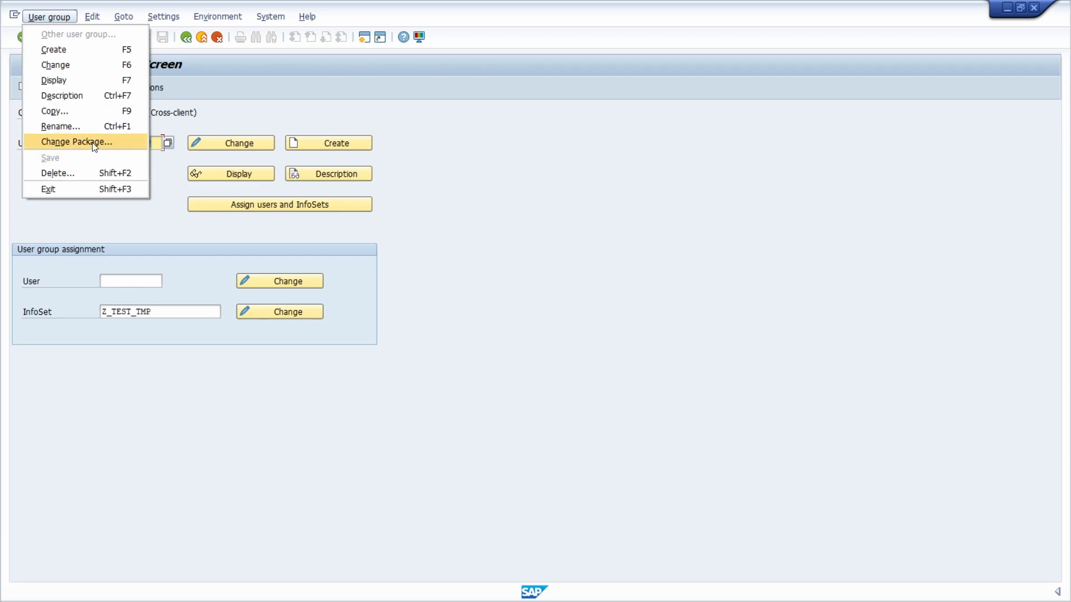
{"action": "left_click", "coordinate": [77, 143]}
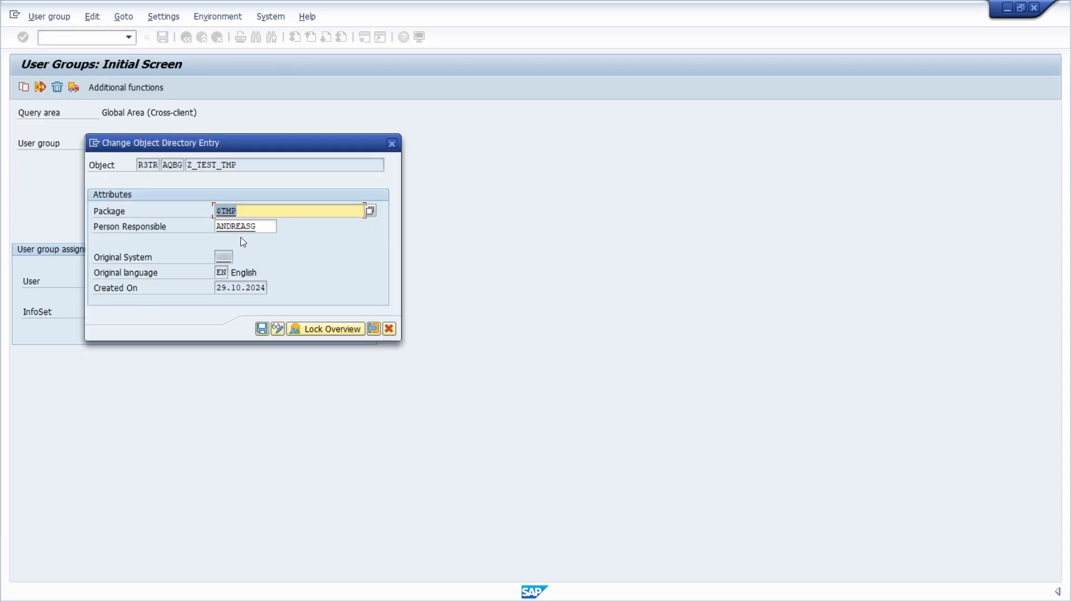
{"action": "left_click", "coordinate": [260, 329]}
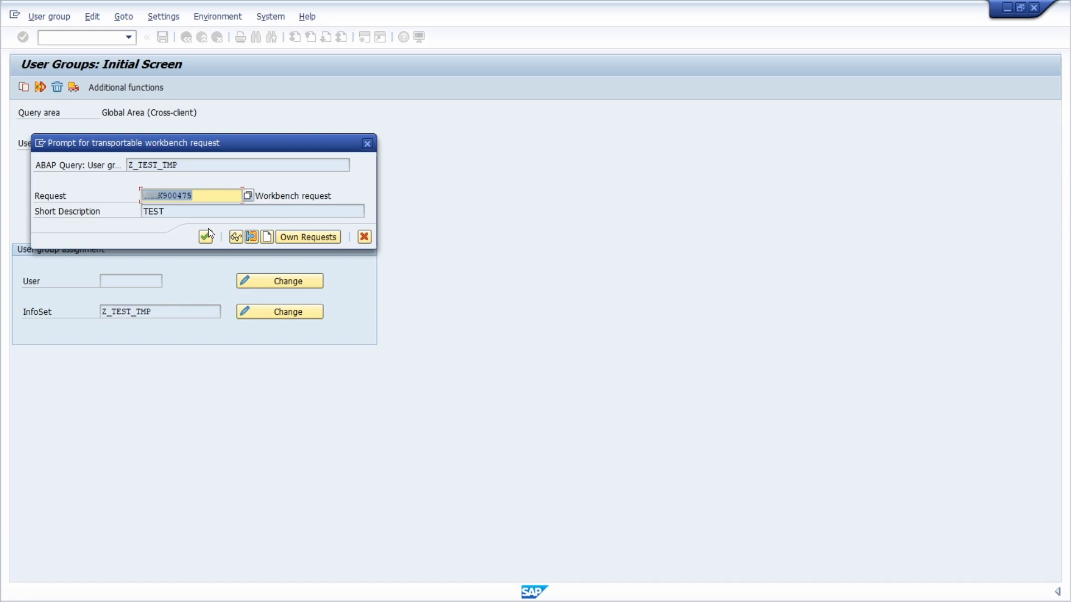
{"action": "left_click", "coordinate": [207, 237]}
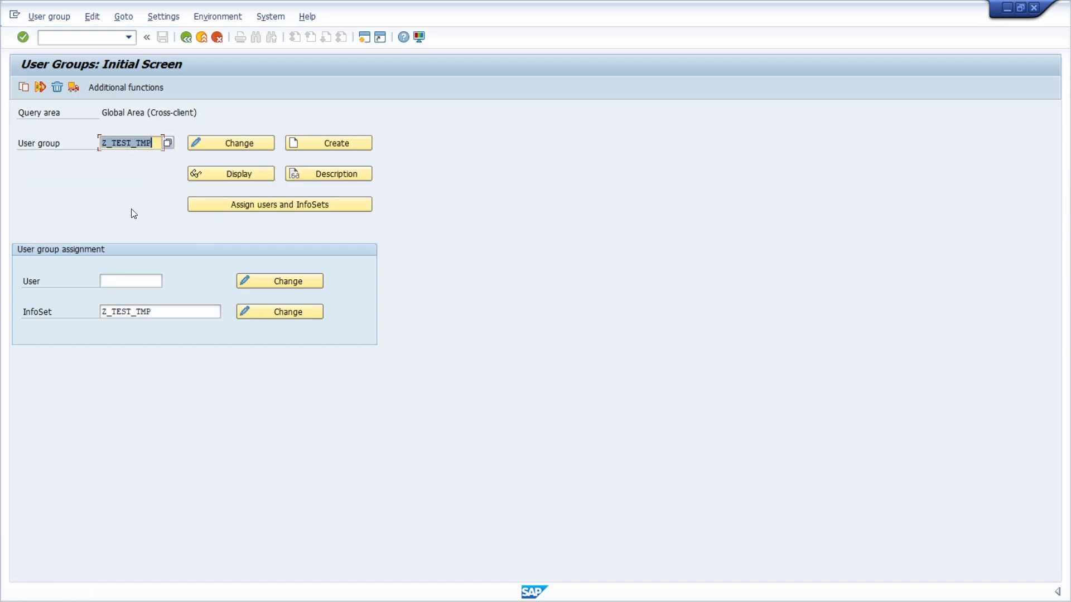
{"action": "mouse_move", "coordinate": [129, 212]}
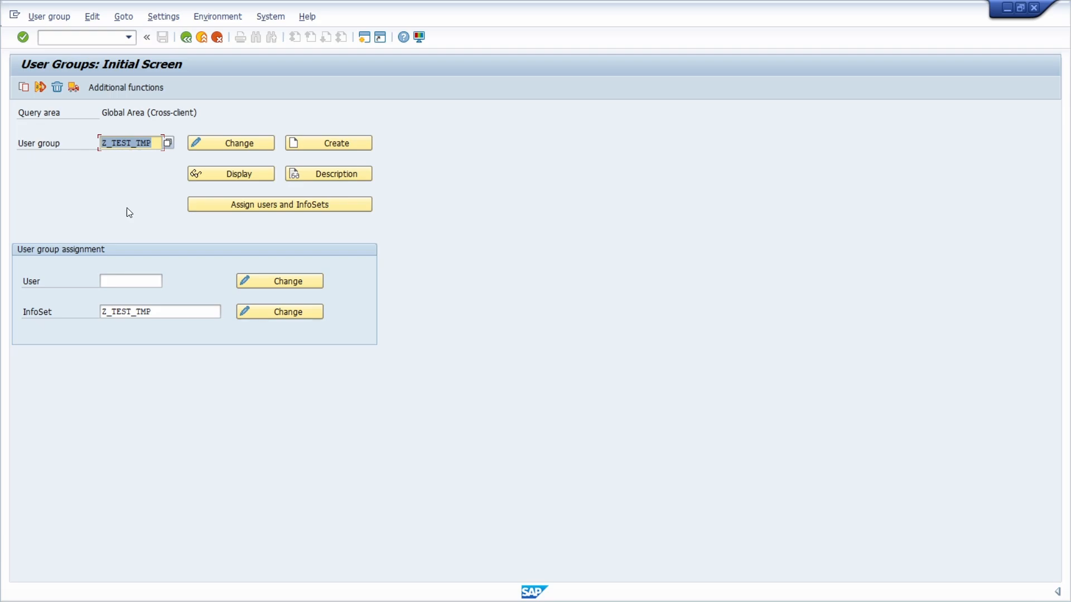
{"action": "mouse_move", "coordinate": [111, 207]}
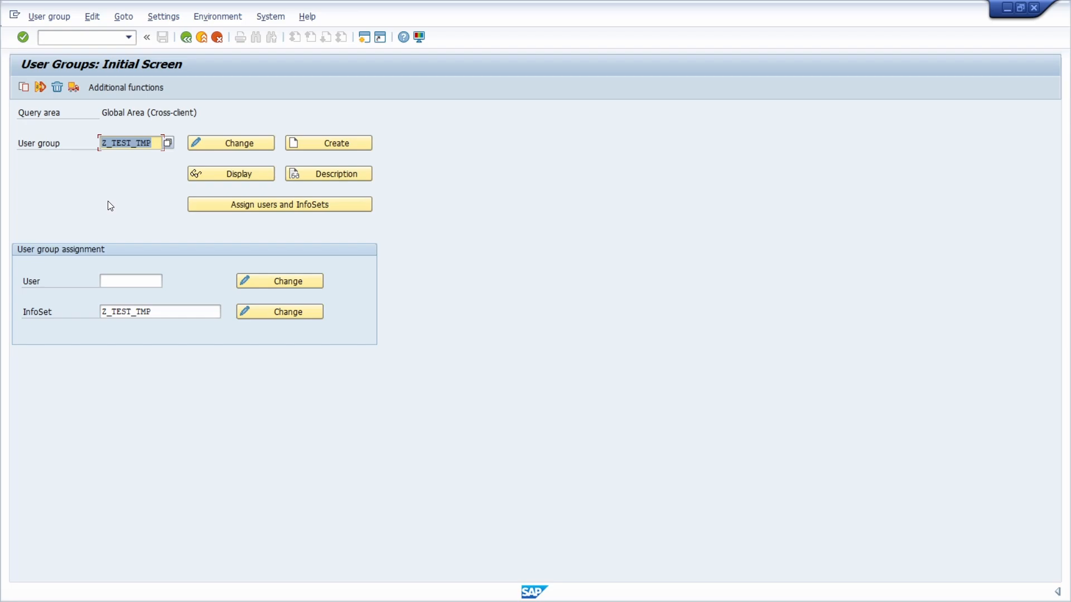
{"action": "mouse_move", "coordinate": [158, 120]}
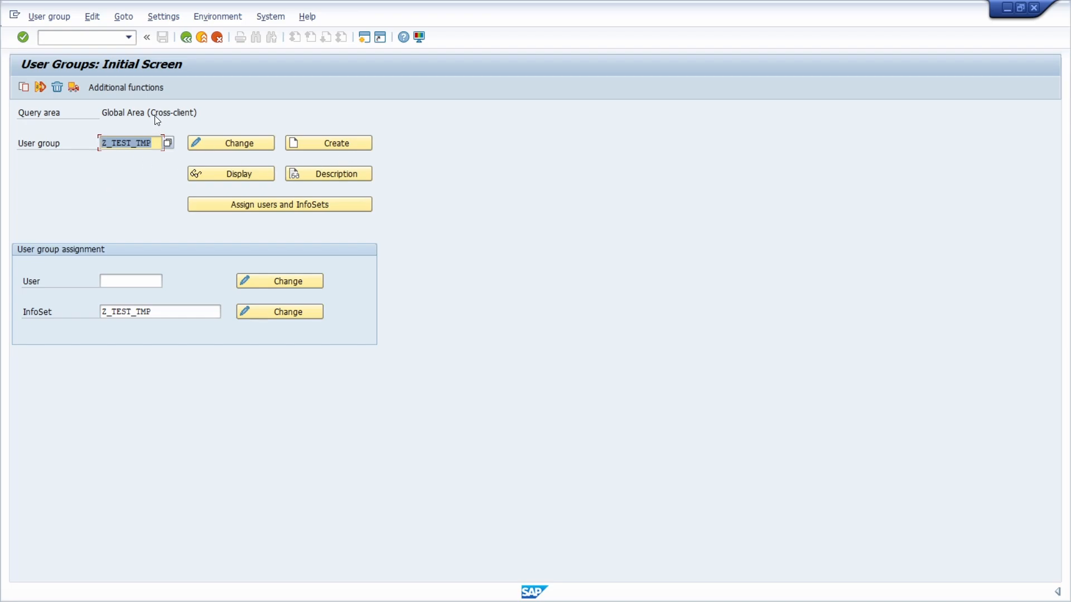
{"action": "left_click", "coordinate": [72, 38]}
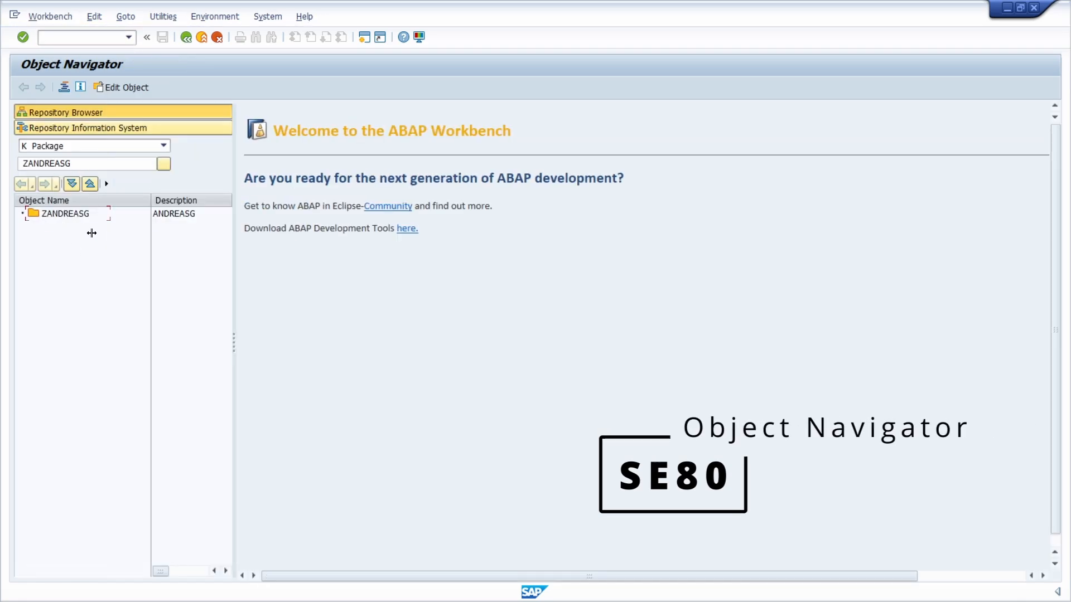
Check package ZANDREASG in SE80, then list the queries of user group Z_TEST_TMP in SQ01
{"action": "left_click", "coordinate": [64, 214]}
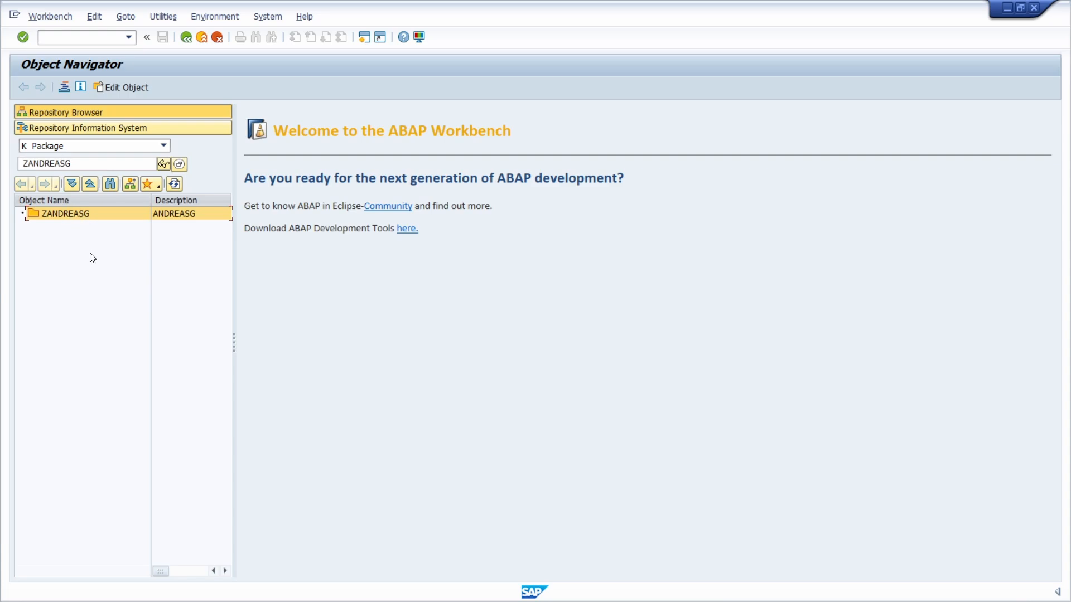
{"action": "left_click_drag", "start_coordinate": [233, 341], "coordinate": [111, 341]}
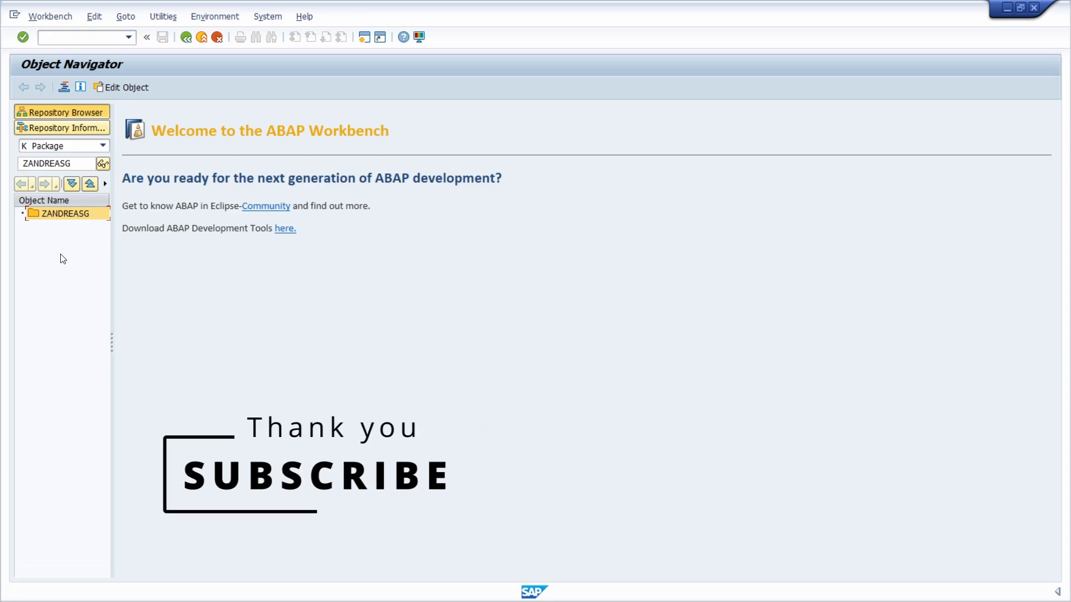
{"action": "left_click", "coordinate": [67, 37]}
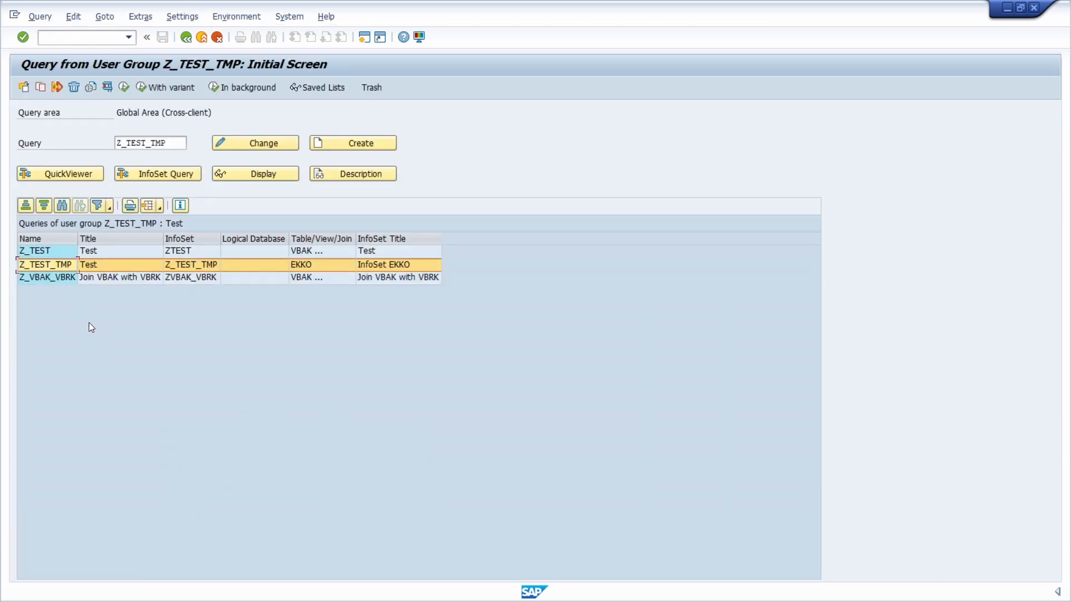
{"action": "mouse_move", "coordinate": [84, 330]}
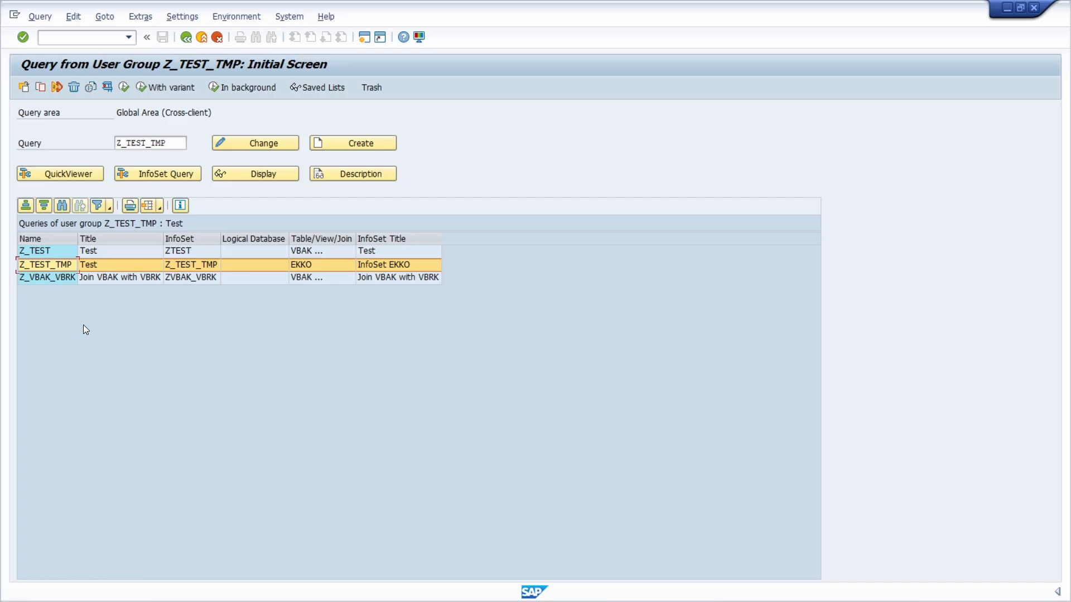